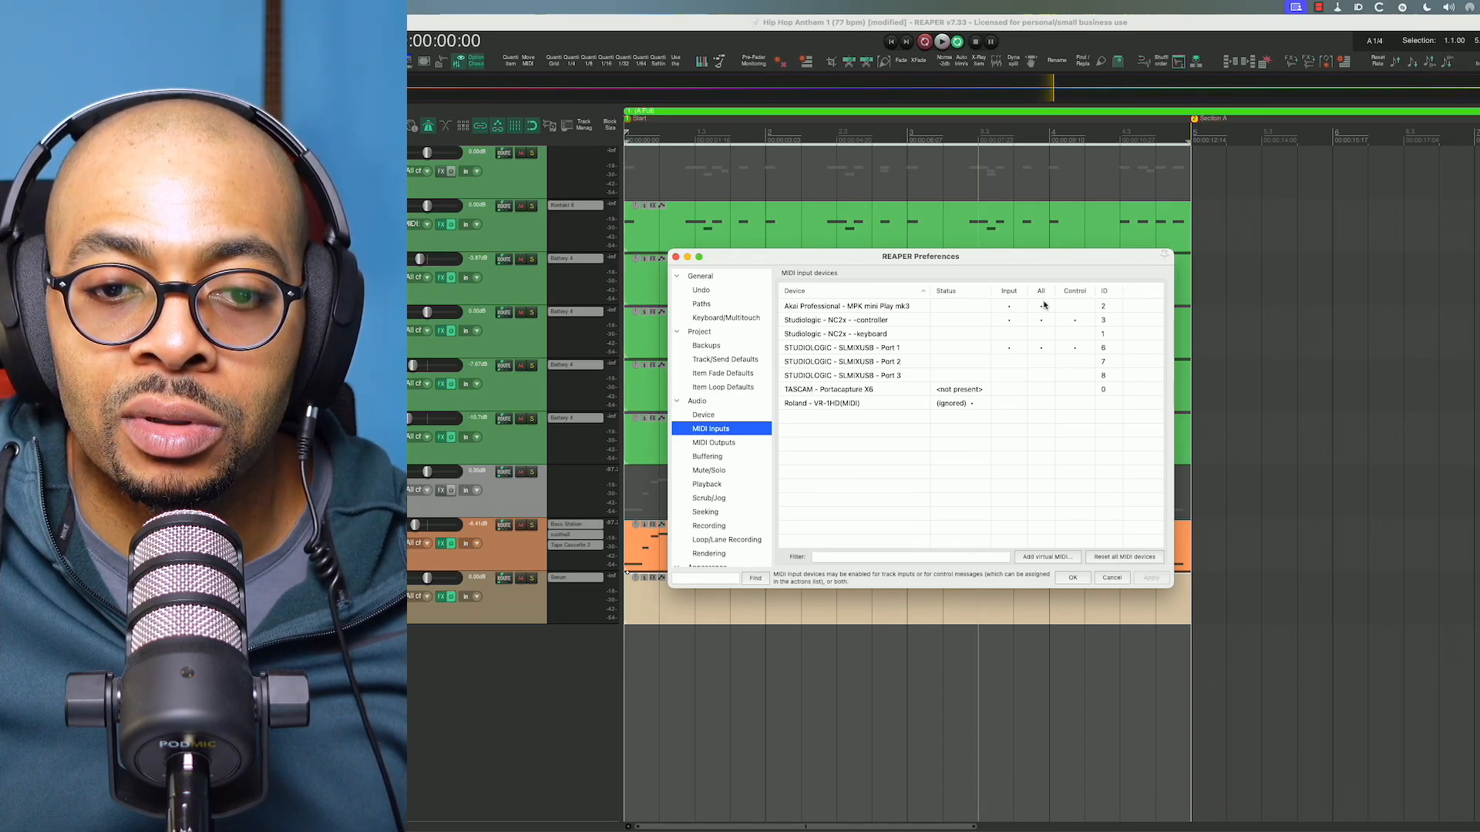
Step: Open Configure MIDI Output for the Akai MPK mini Play mk3 from the MIDI Outputs list
click(713, 443)
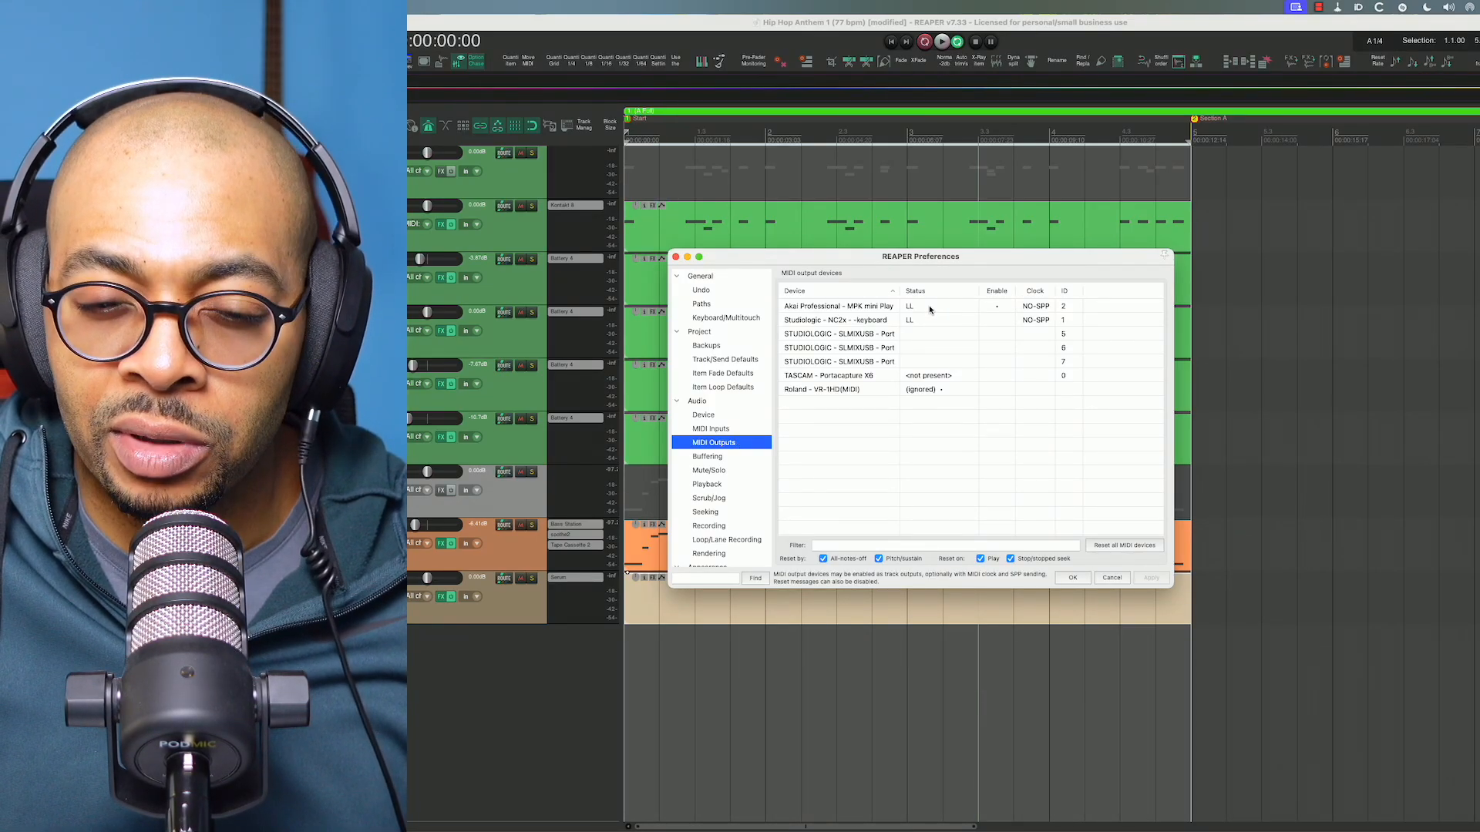
double_click(839, 305)
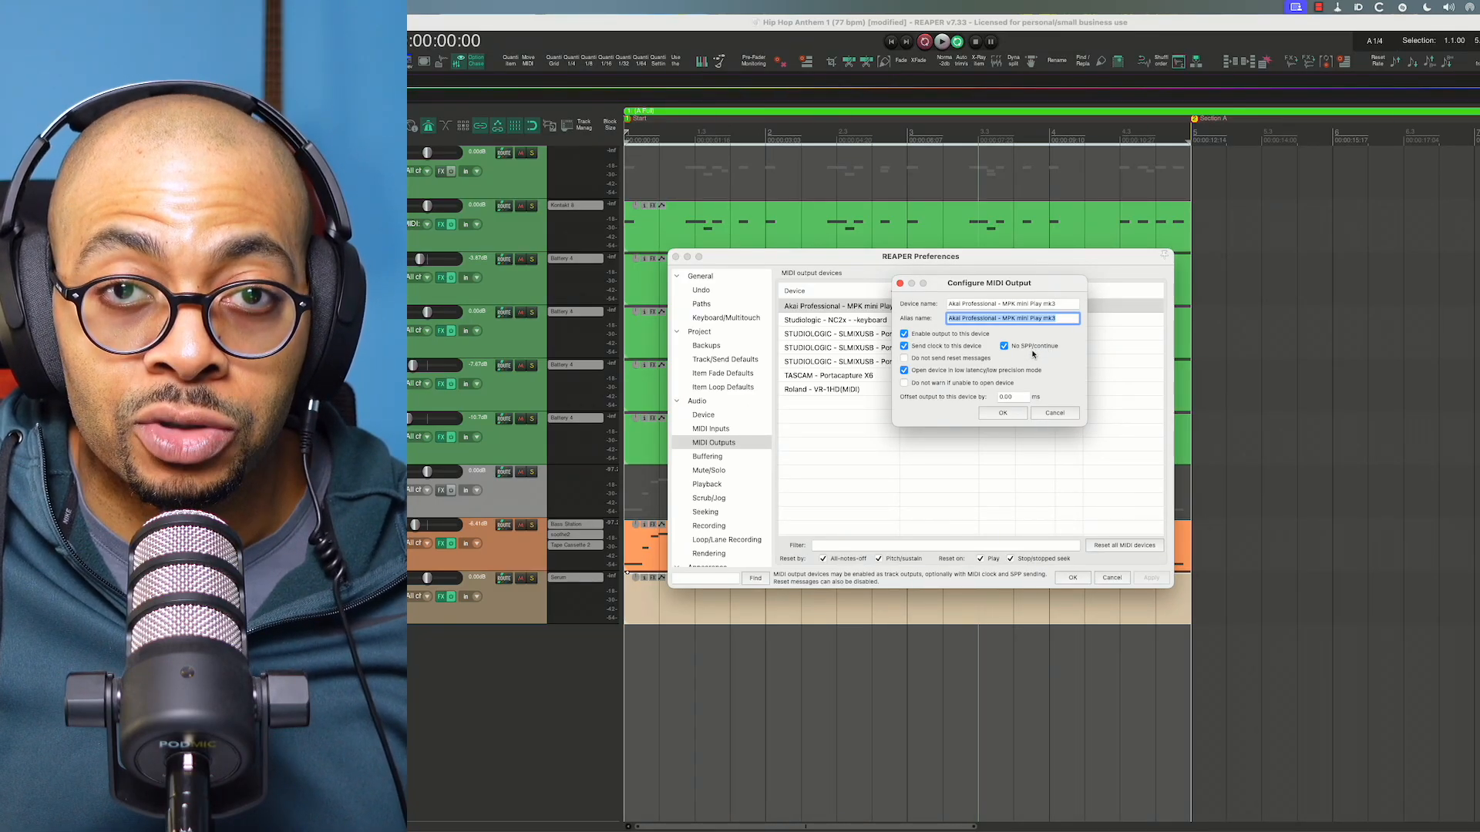
Step: Confirm the Akai output with clock sending enabled and close Preferences
click(1002, 413)
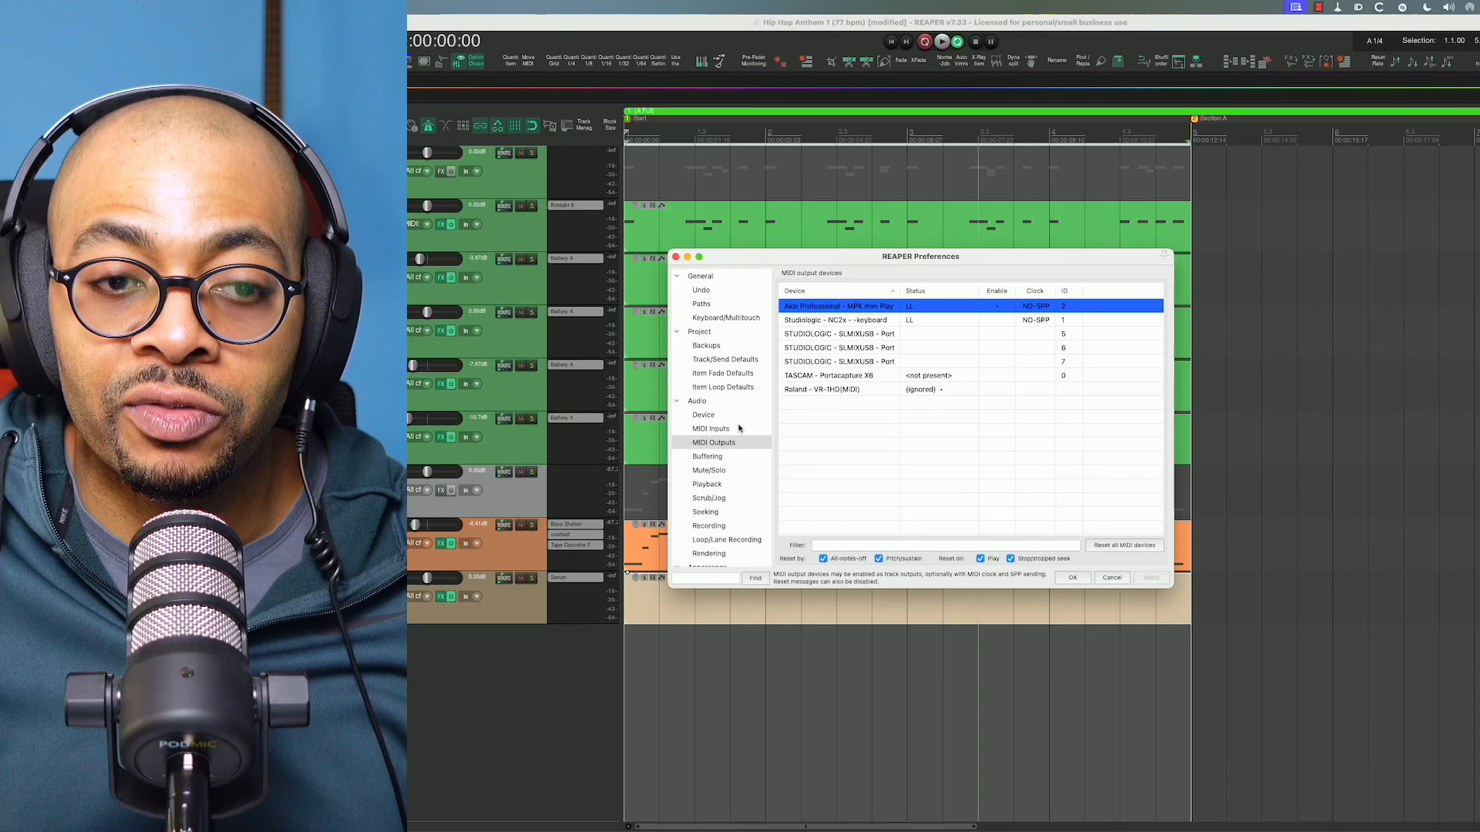
click(703, 414)
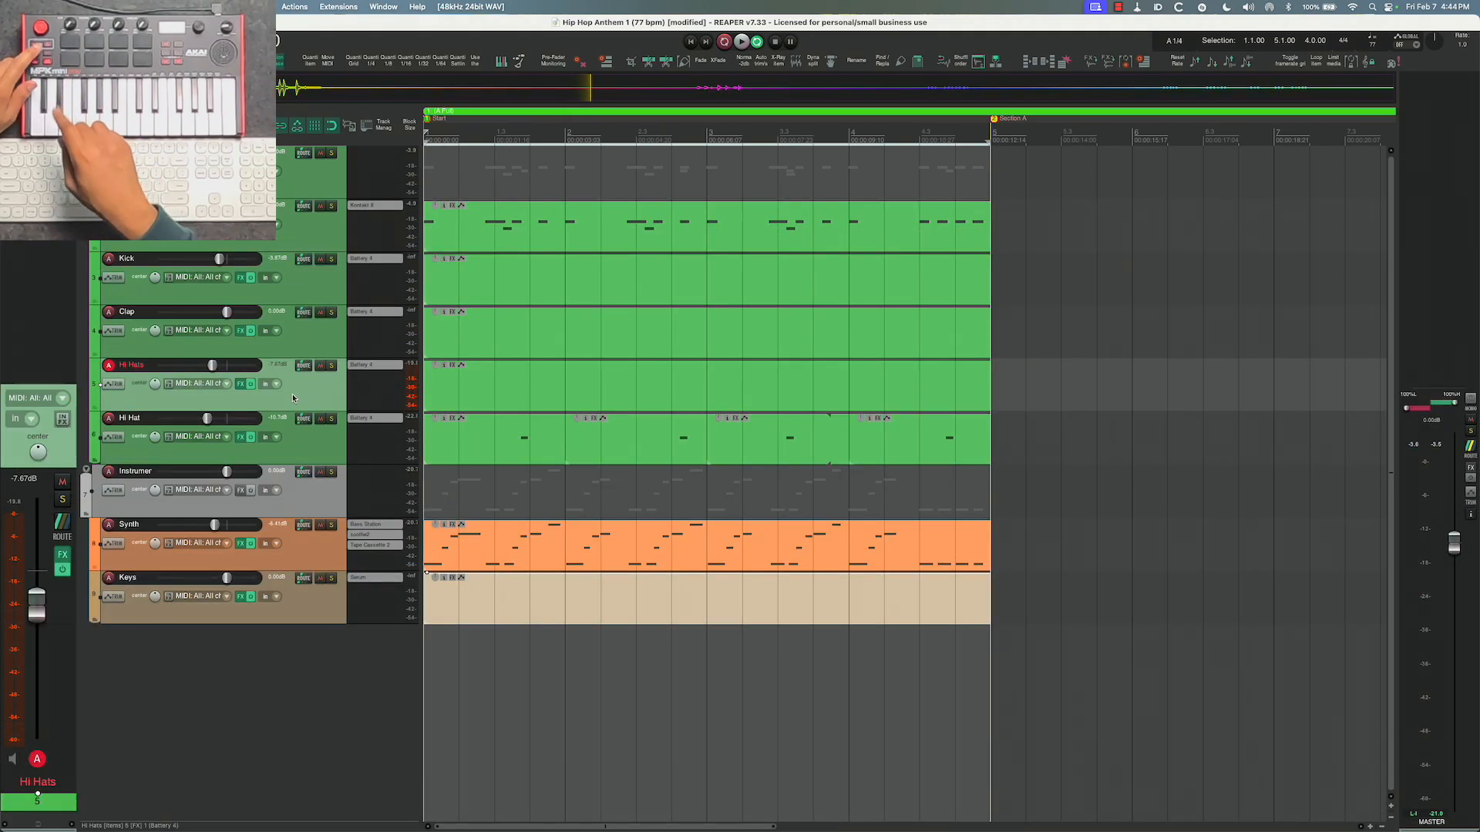
Step: Record a note-repeat hi-hat pass from the controller pads onto the armed Hi Hats track
click(742, 40)
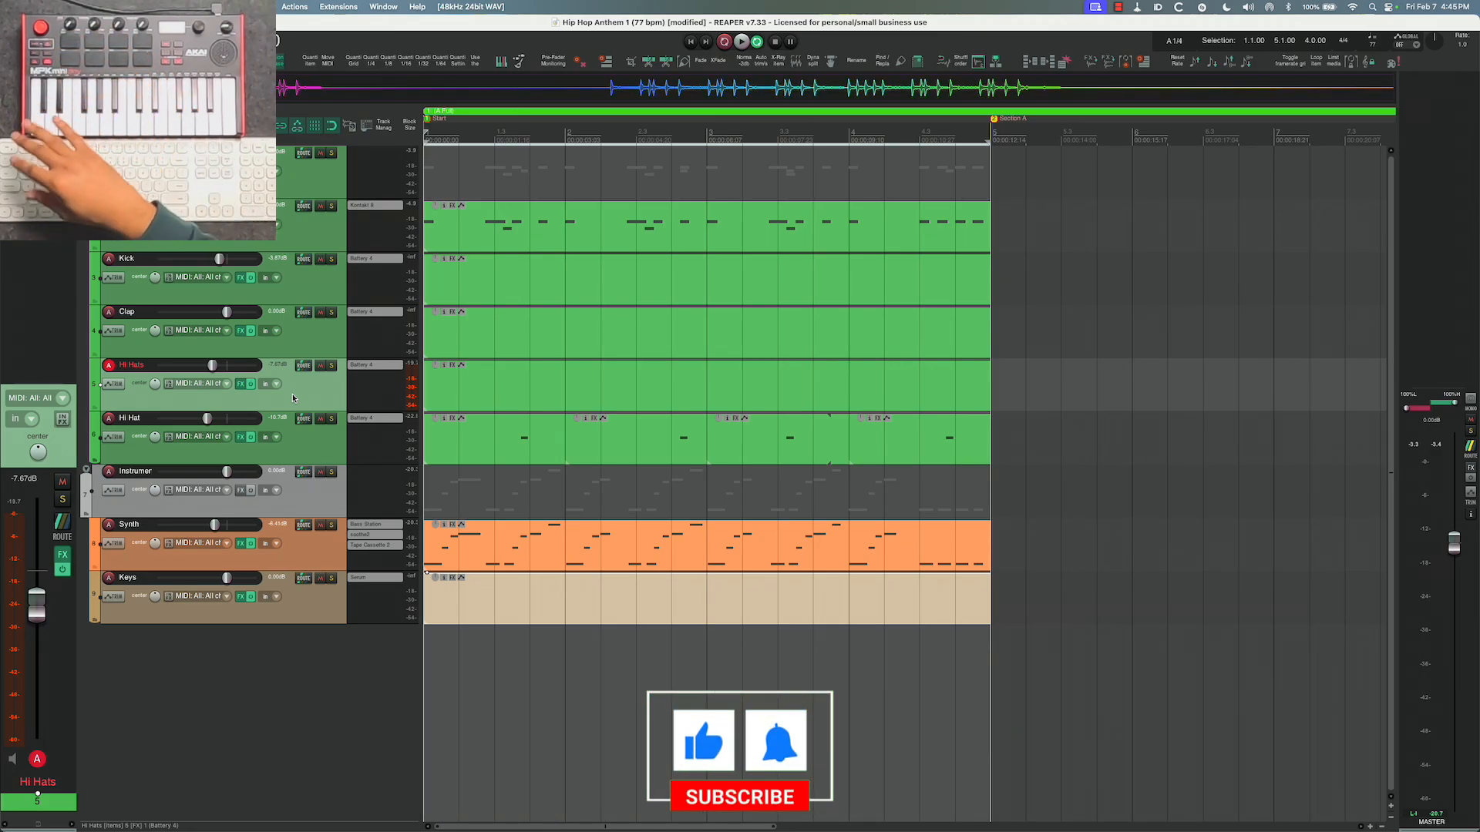
click(703, 740)
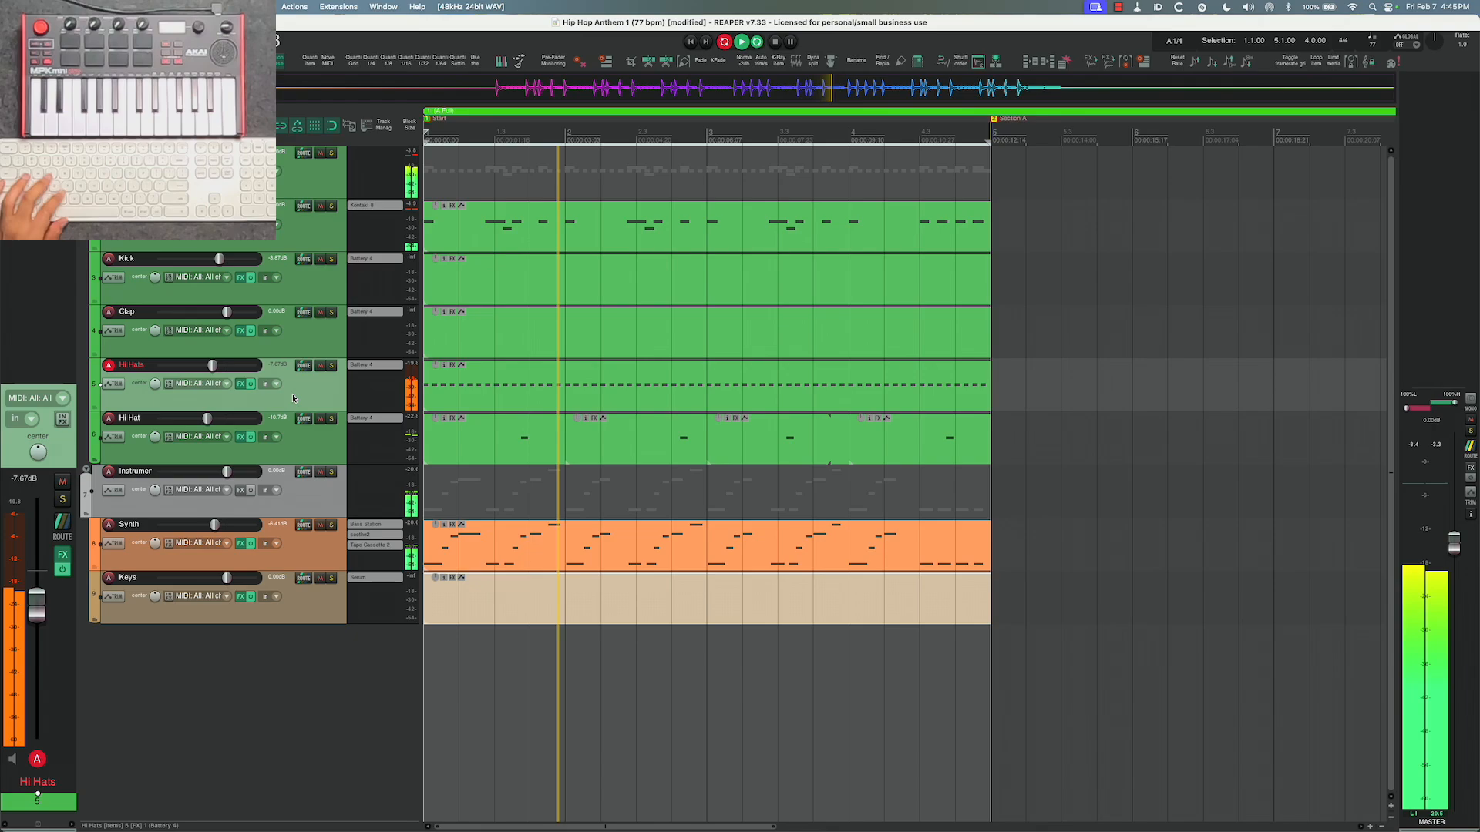
click(741, 40)
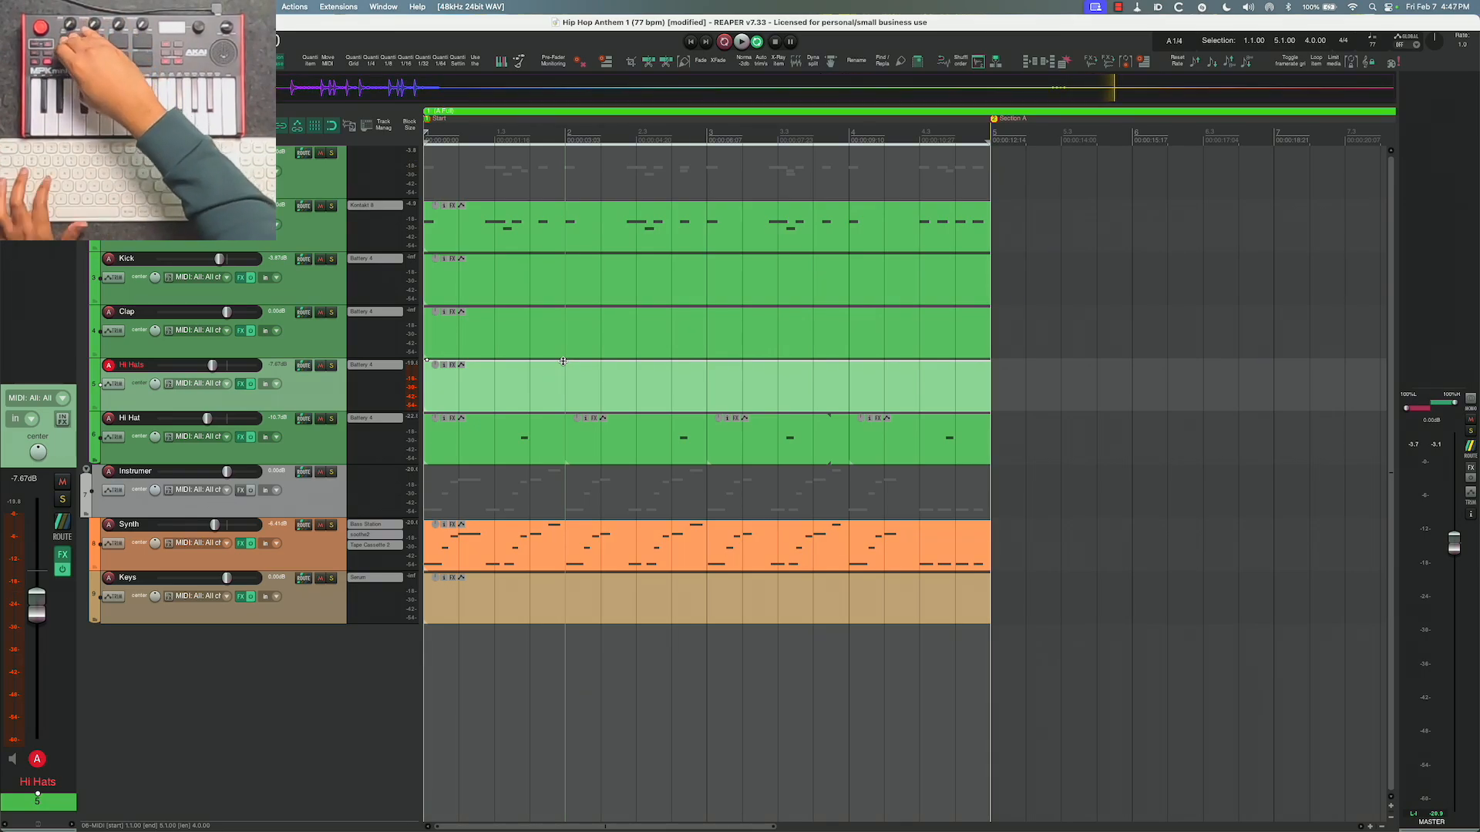
Step: Arm the Clap track and record a note-repeat clap pass from the controller pads
click(741, 41)
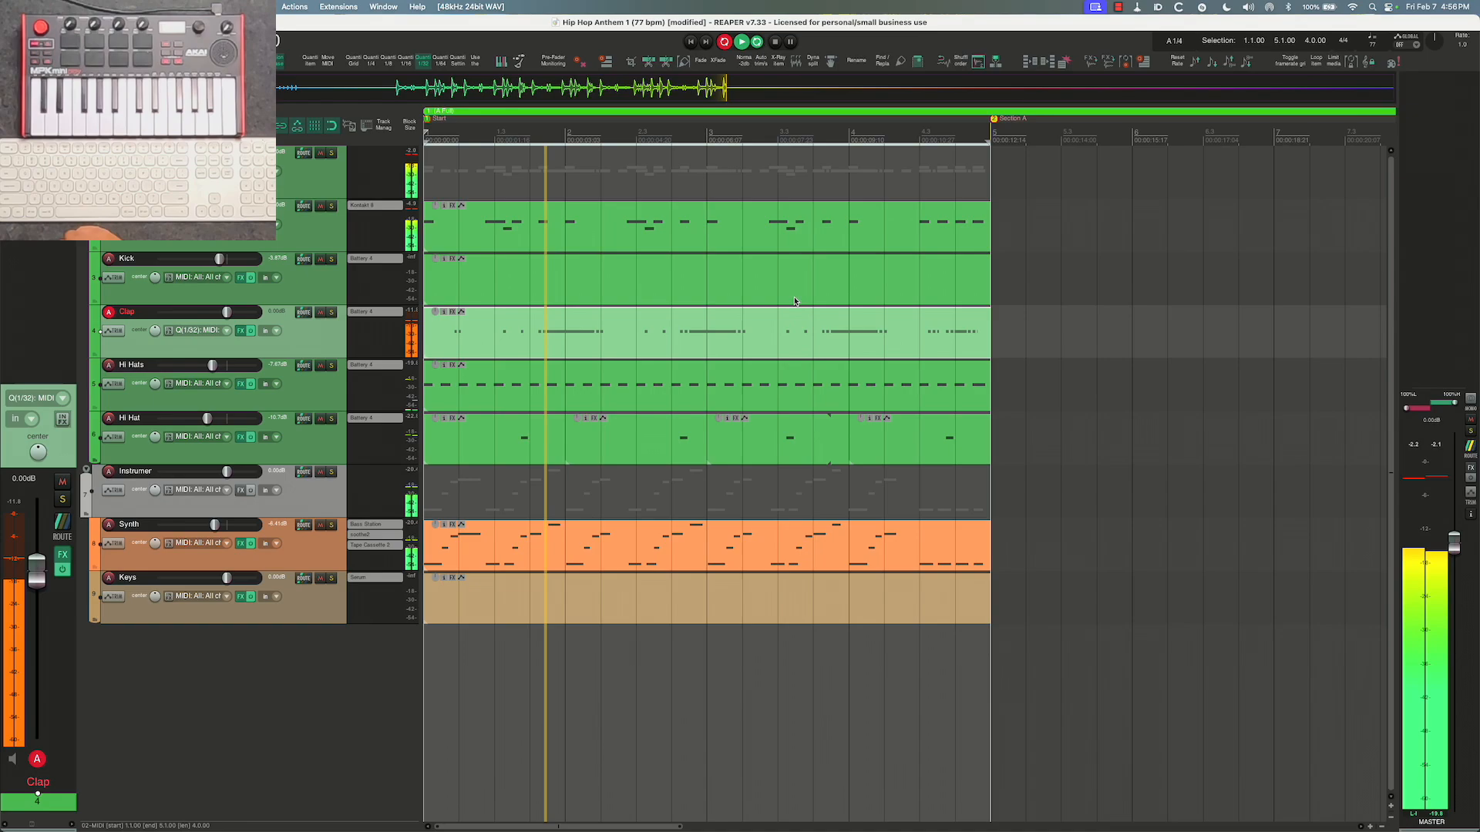
click(741, 40)
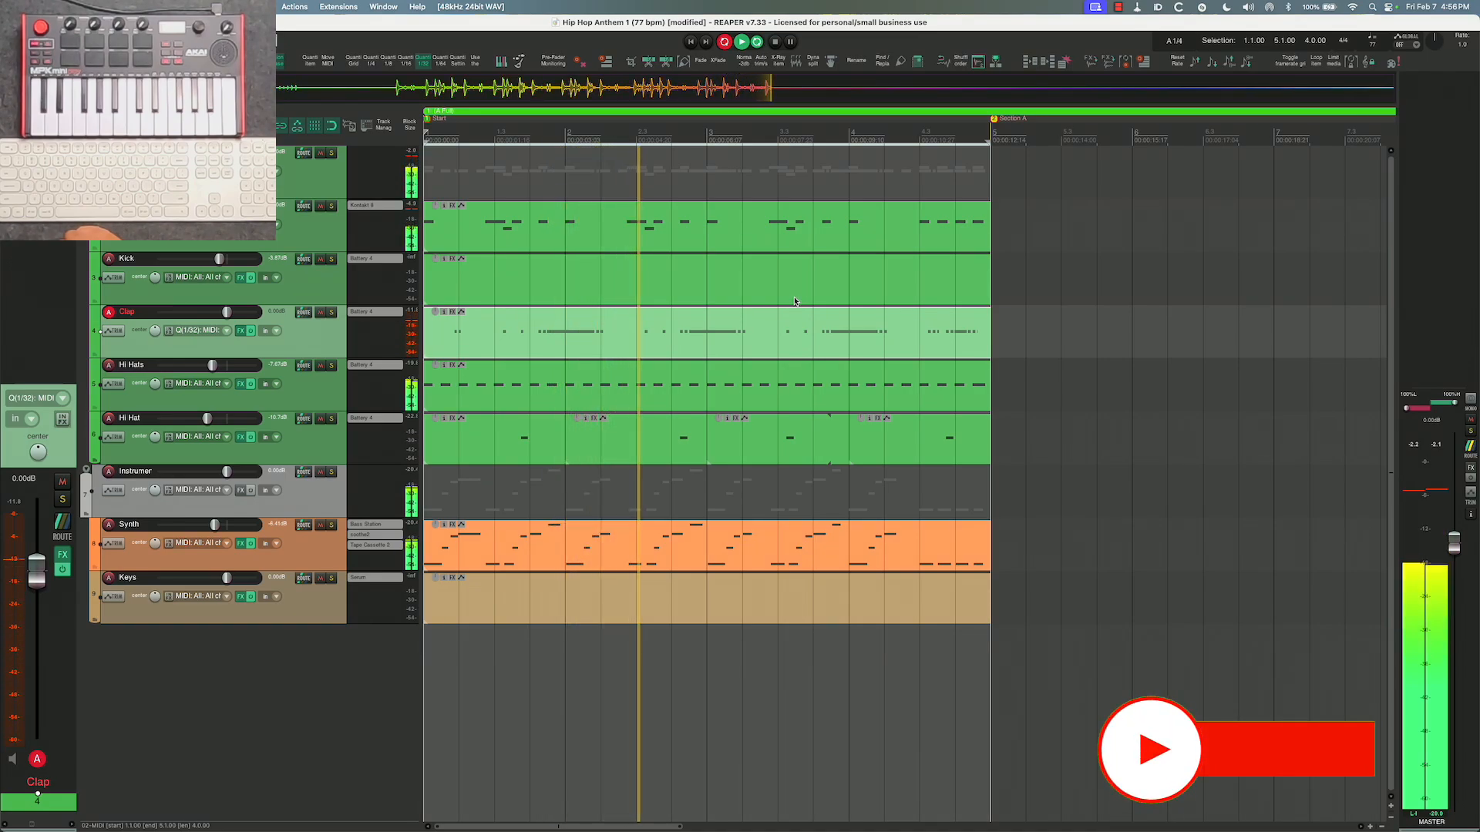
click(742, 40)
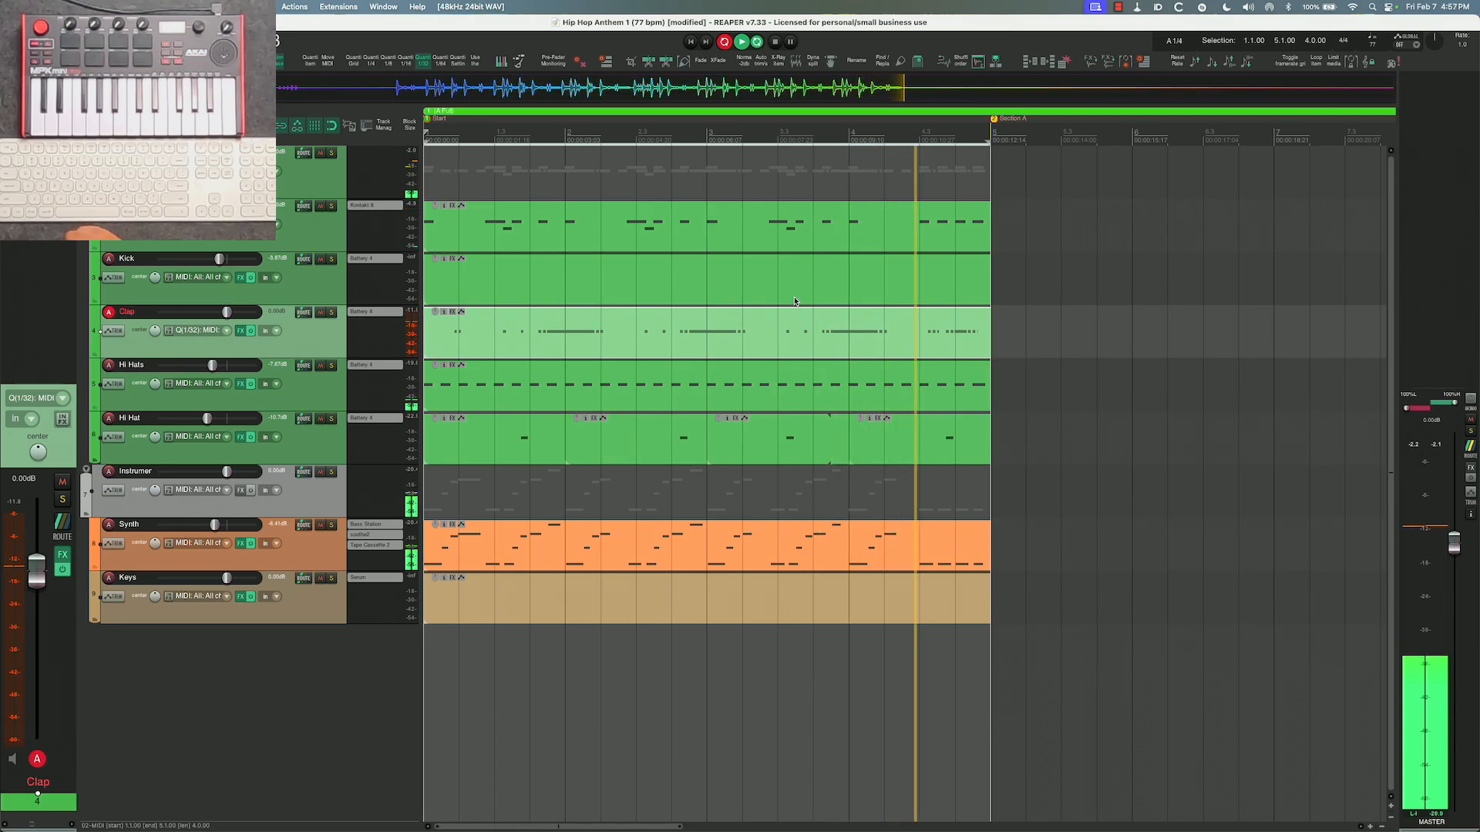
click(742, 40)
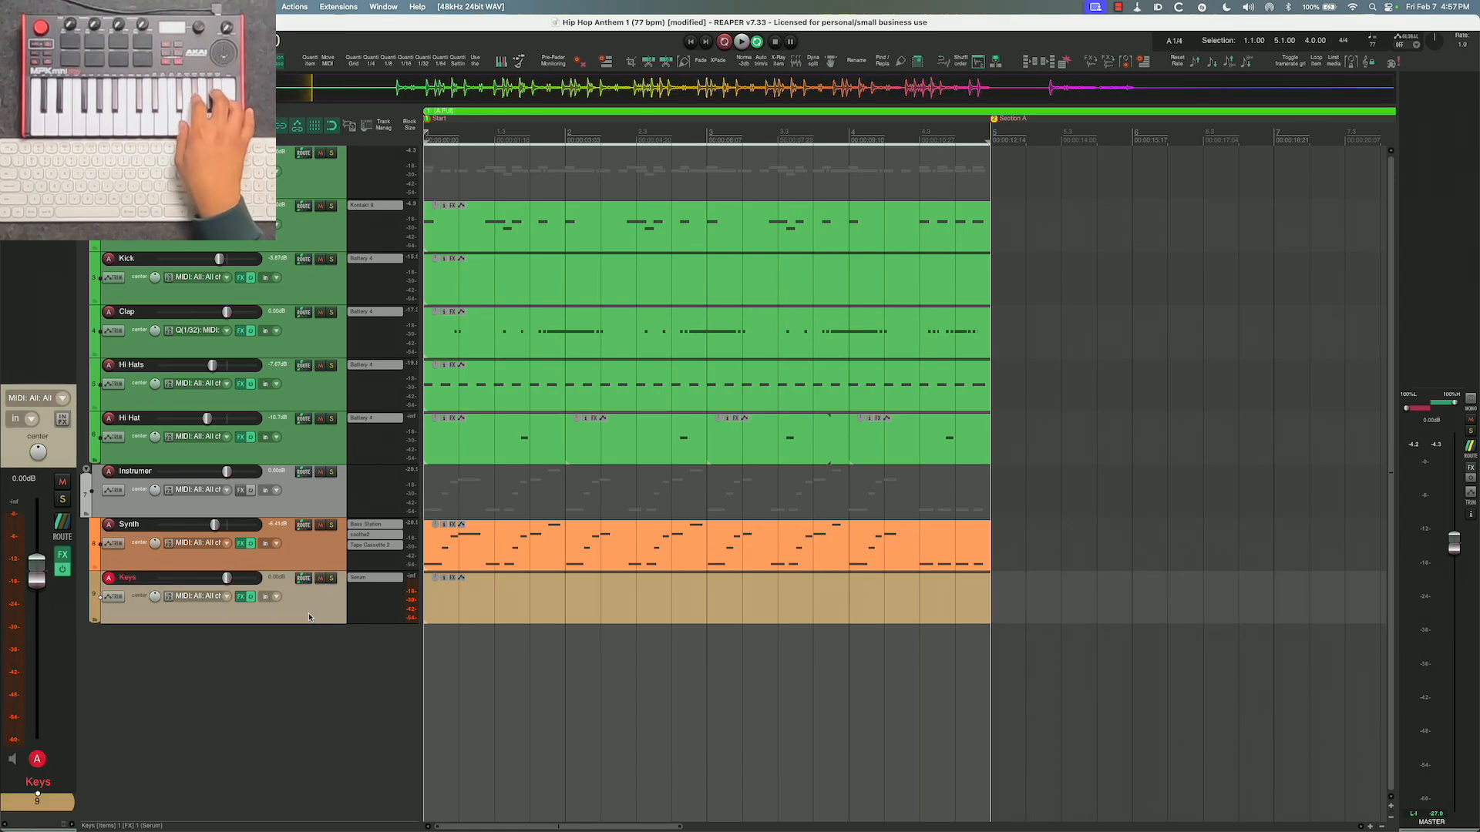
Step: Open the Serum VST3 window on the armed Keys track, showing the loaded pad patch
click(742, 40)
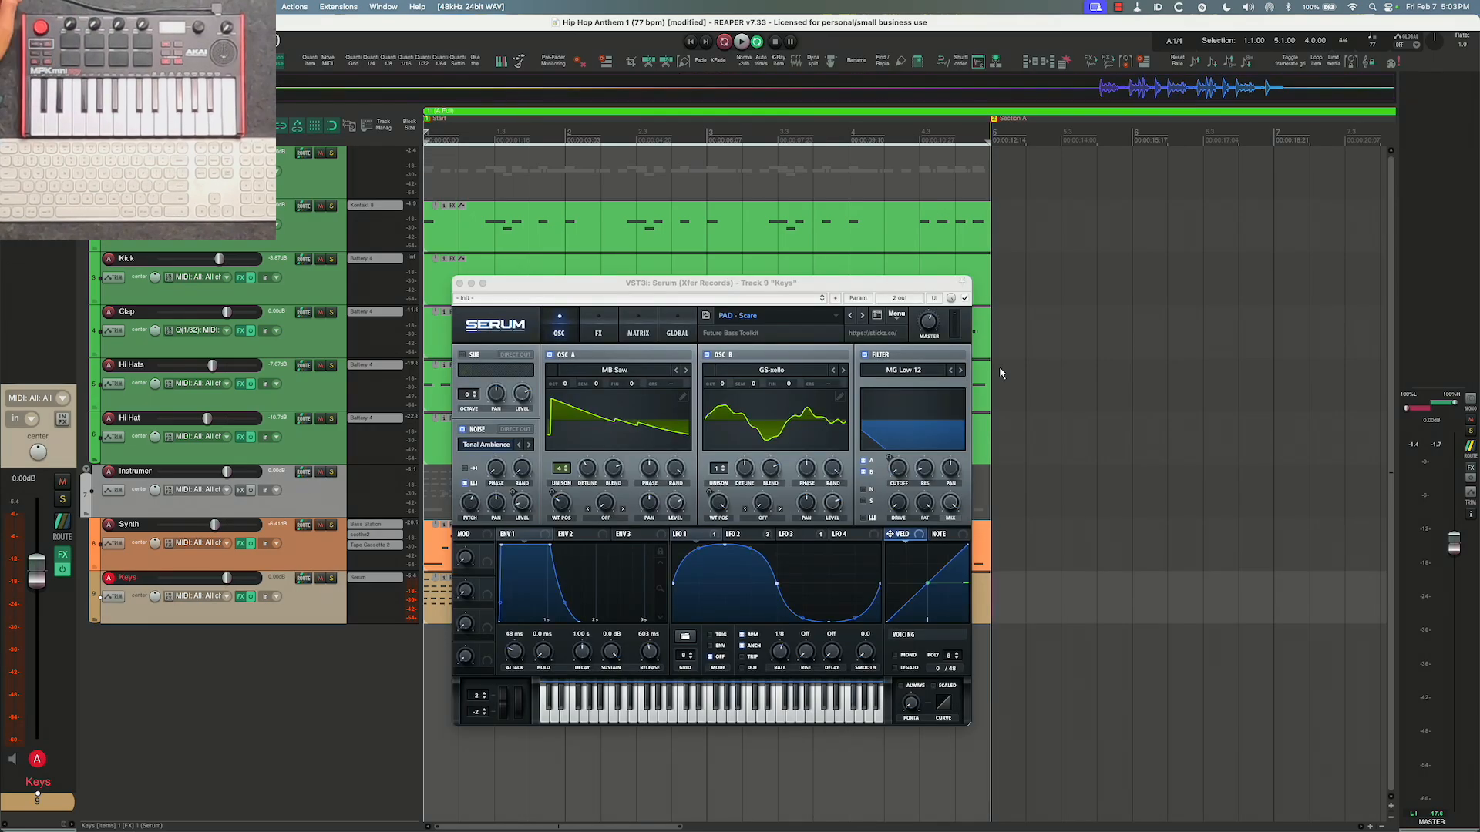
Step: MIDI-learn two Serum knobs to controller knobs and start learning a third
right_click(928, 325)
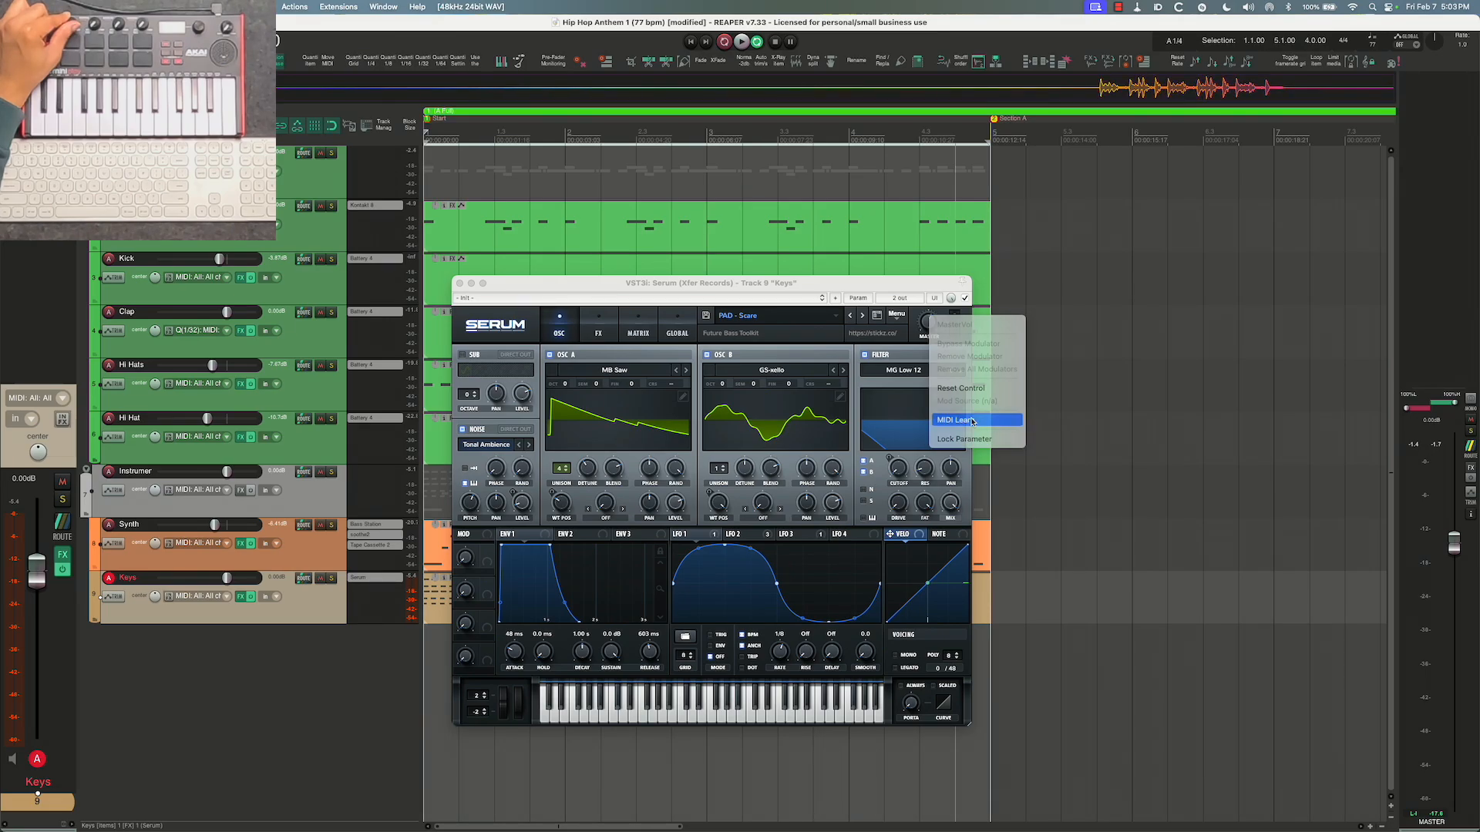
click(952, 420)
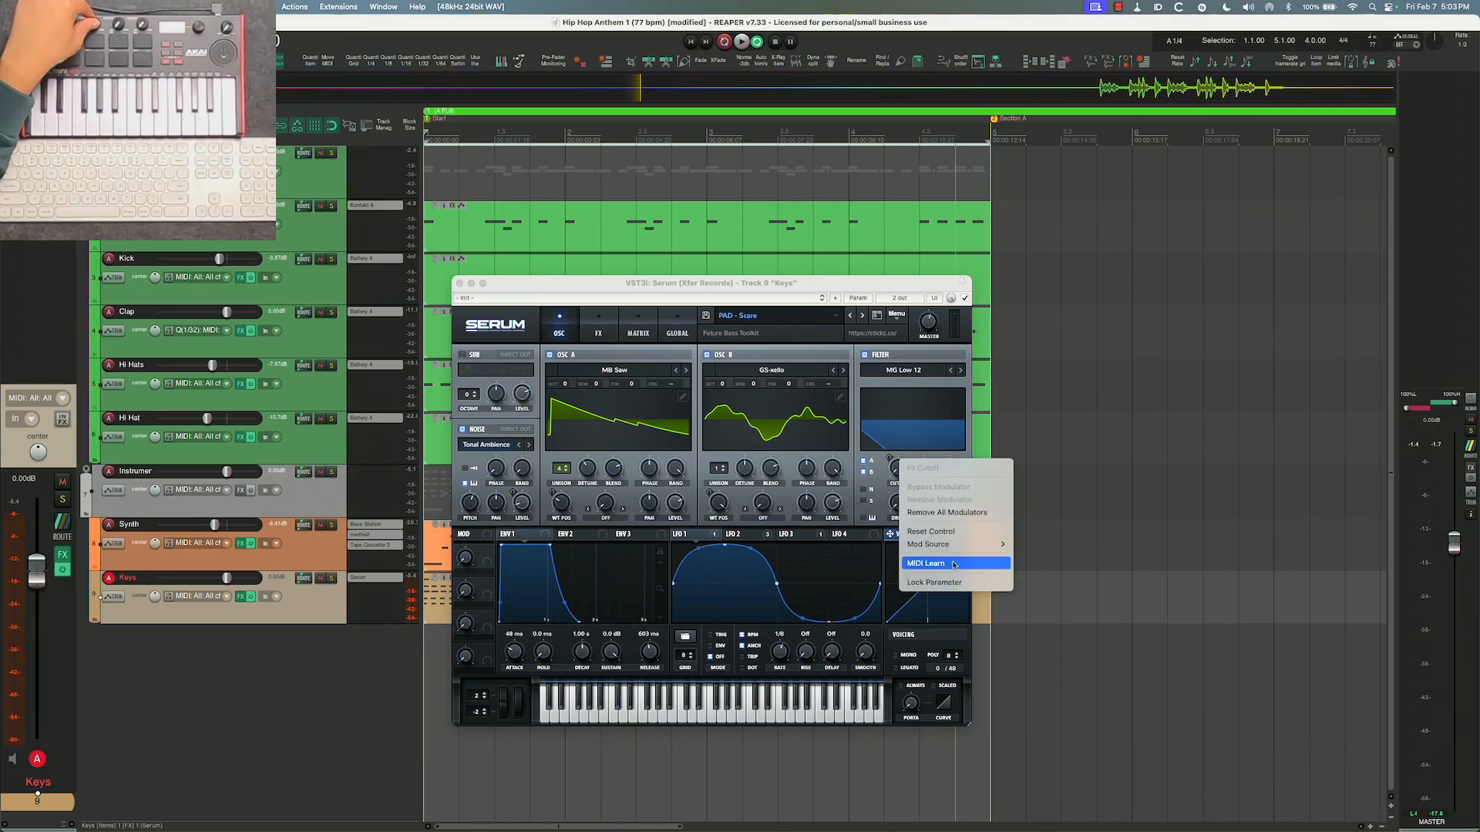
click(927, 562)
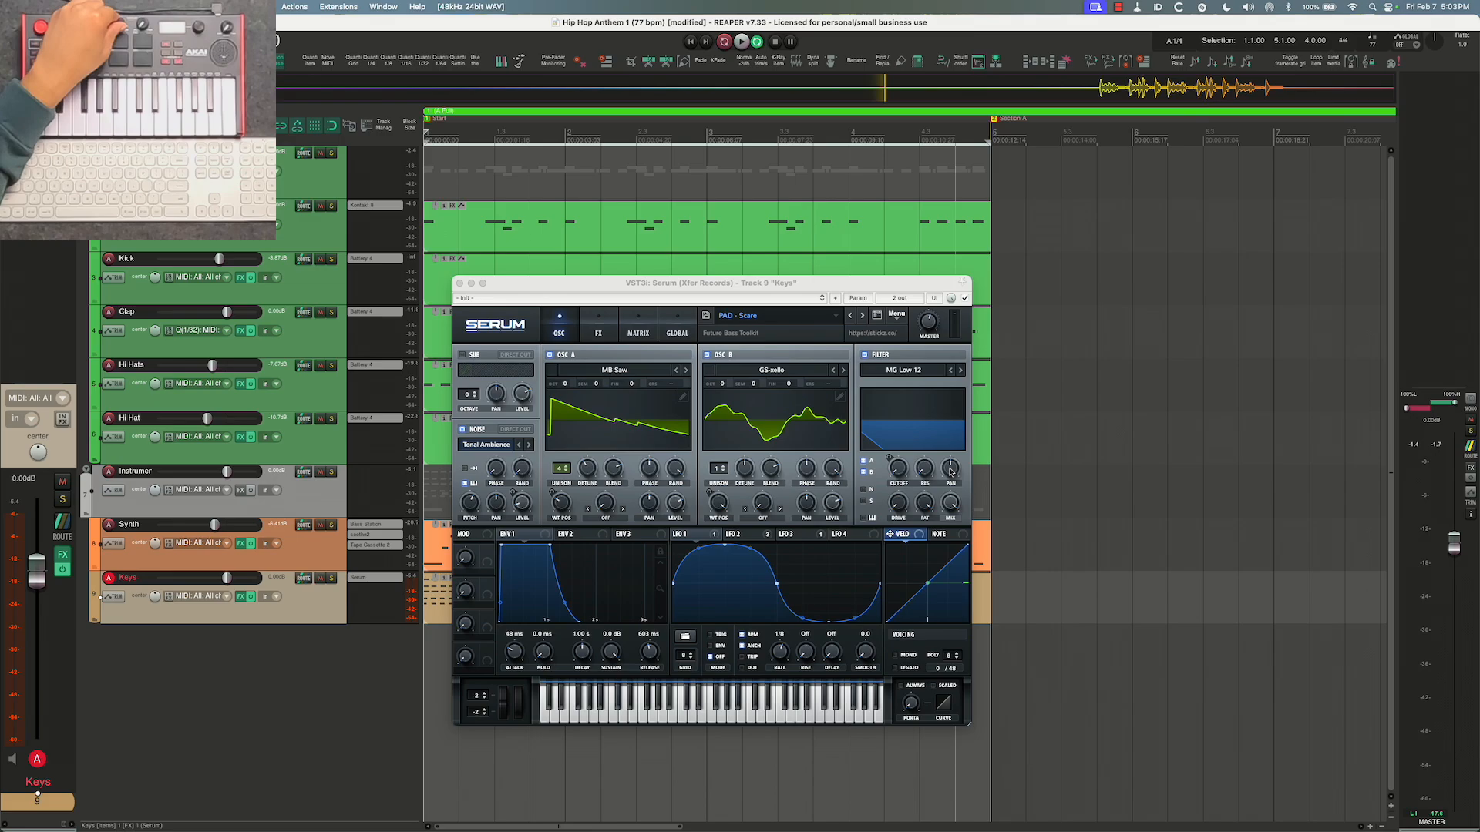
right_click(952, 472)
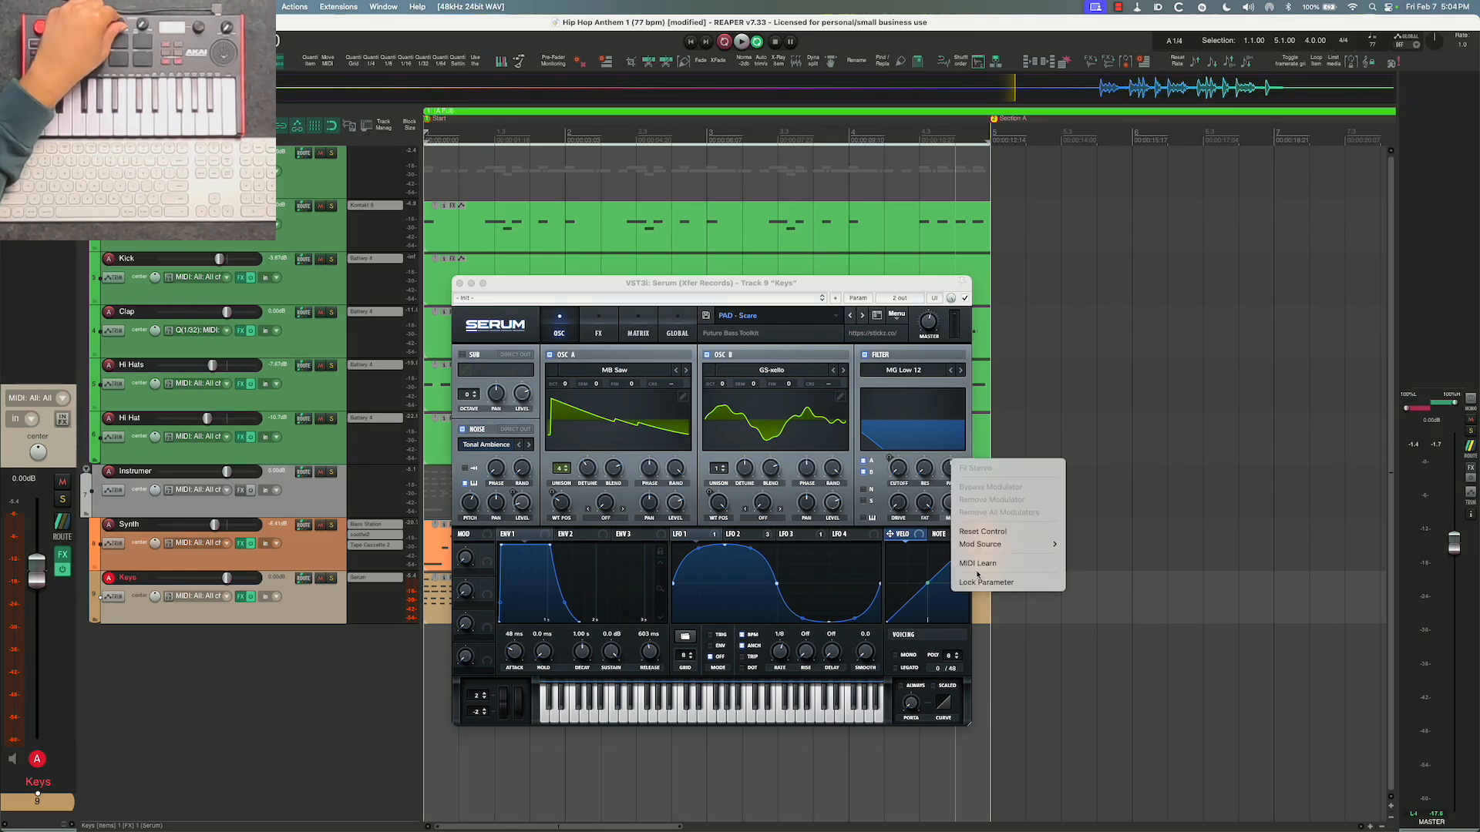